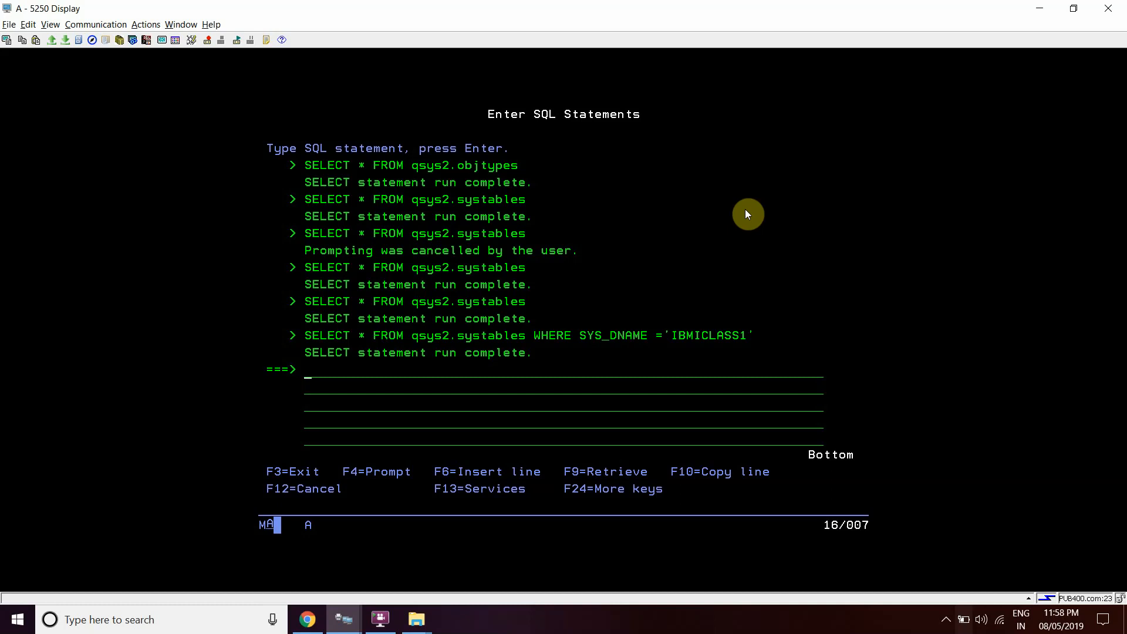
pyautogui.moveTo(494, 392)
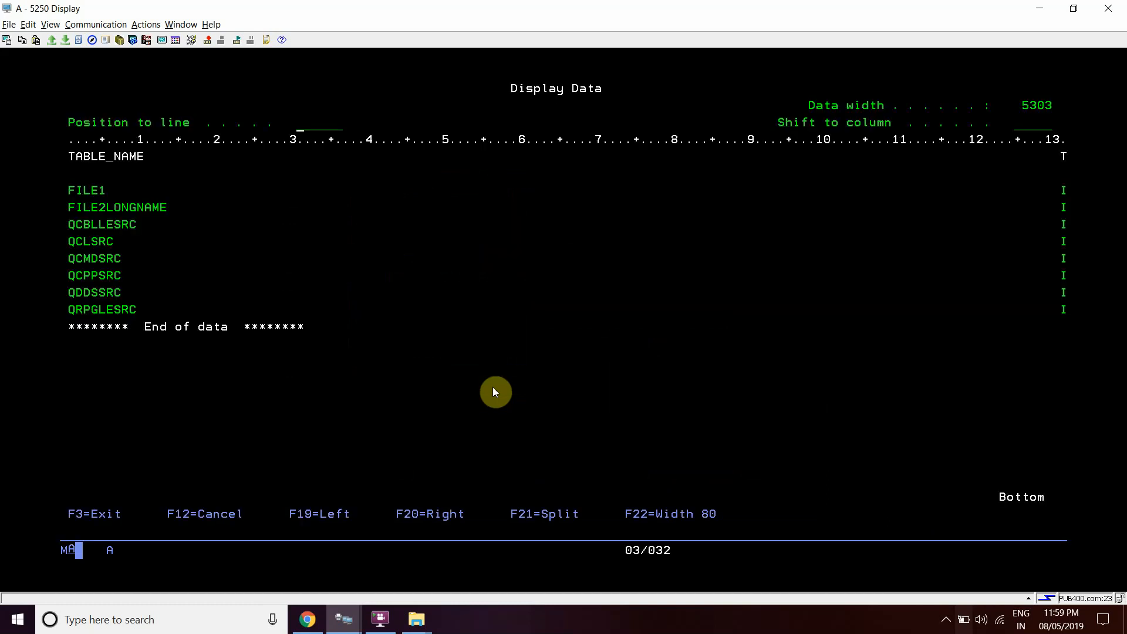
pyautogui.moveTo(457, 279)
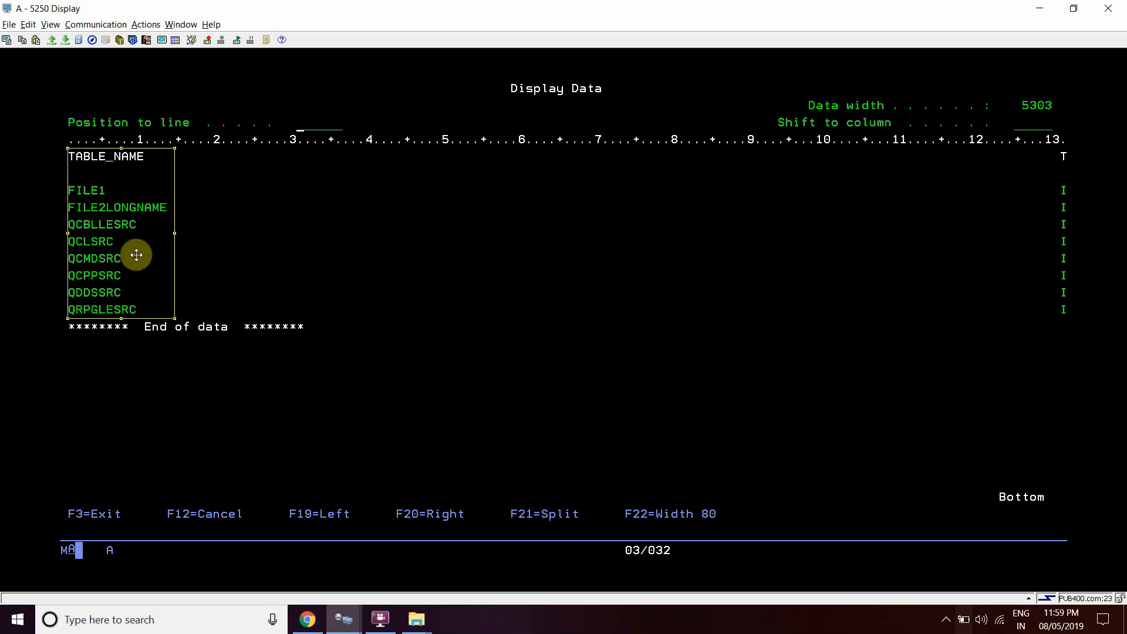
pyautogui.moveTo(109, 209)
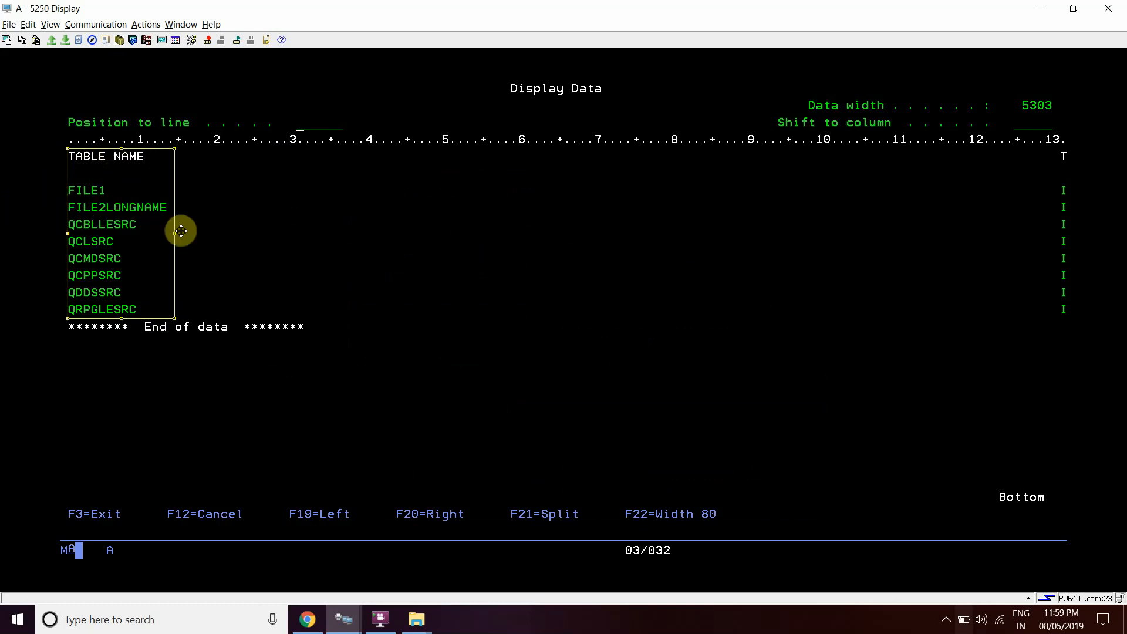
pyautogui.moveTo(246, 258)
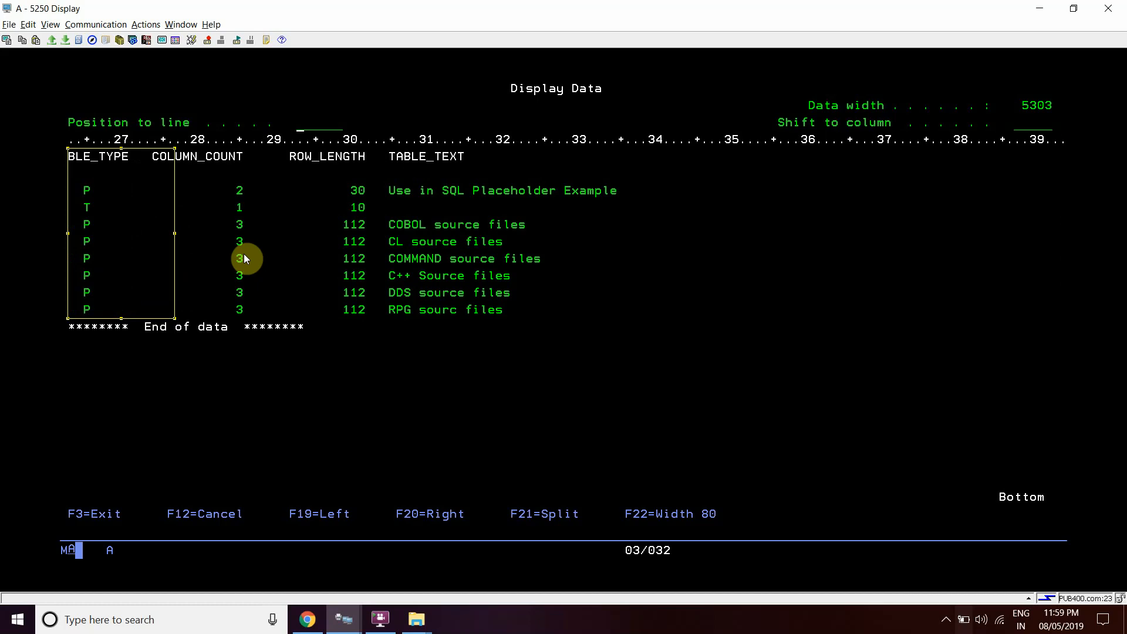
pyautogui.moveTo(204, 211)
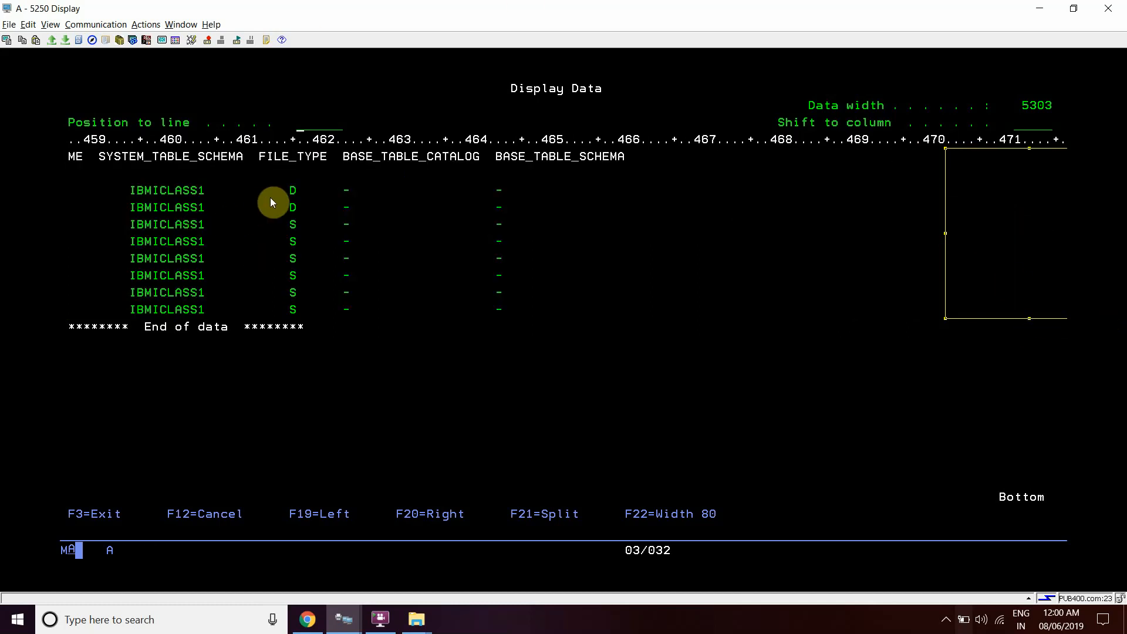
pyautogui.moveTo(247, 218)
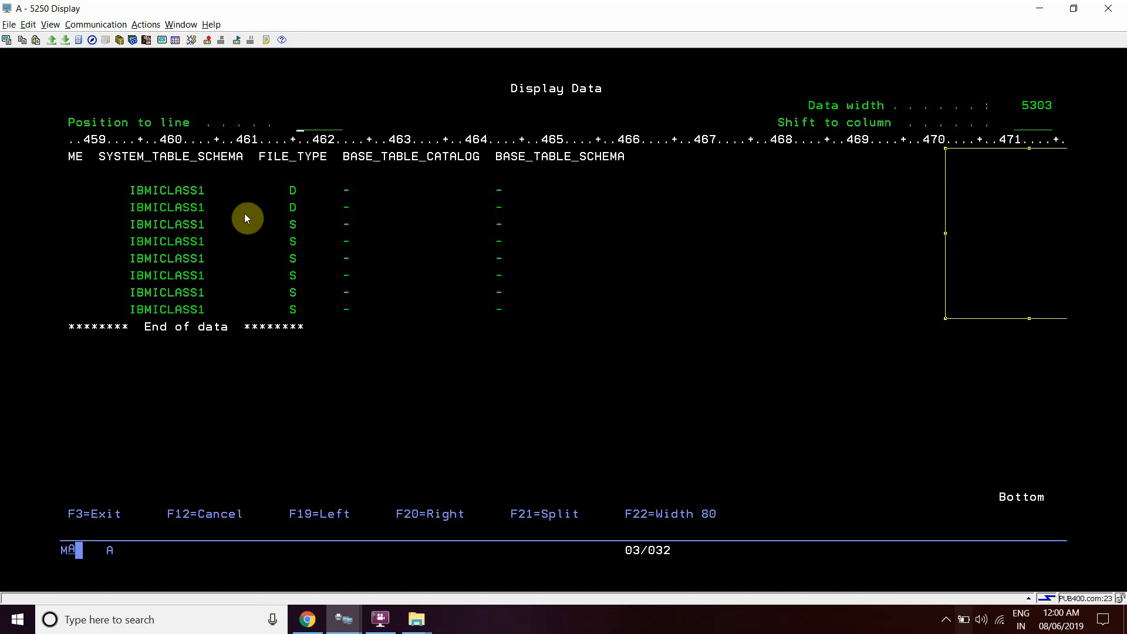